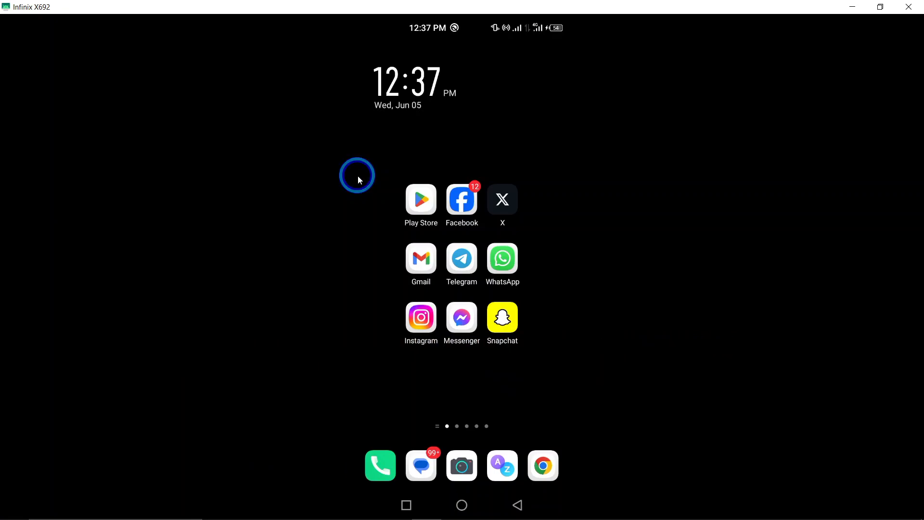
# Launch the Facebook app from the Android home screen.
pyautogui.click(462, 200)
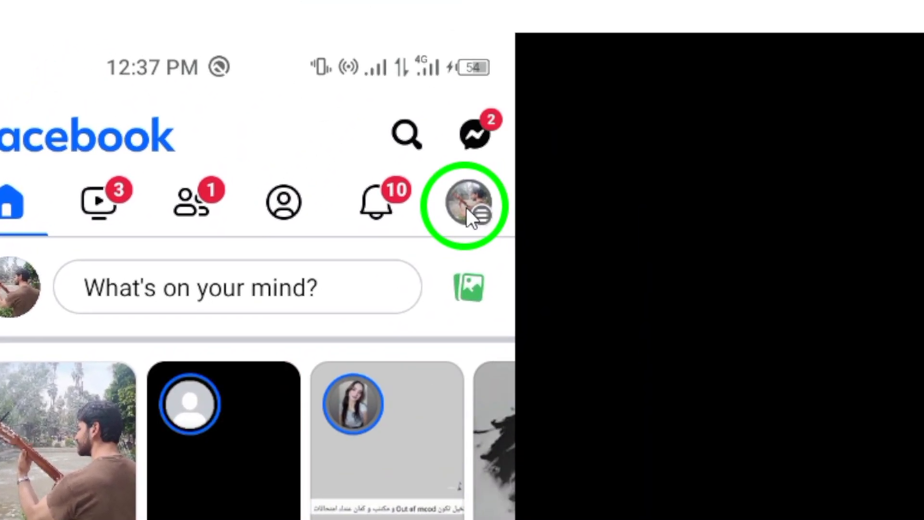
# Open the Facebook Menu and scroll down to Help & support and Settings & privacy.
pyautogui.click(469, 208)
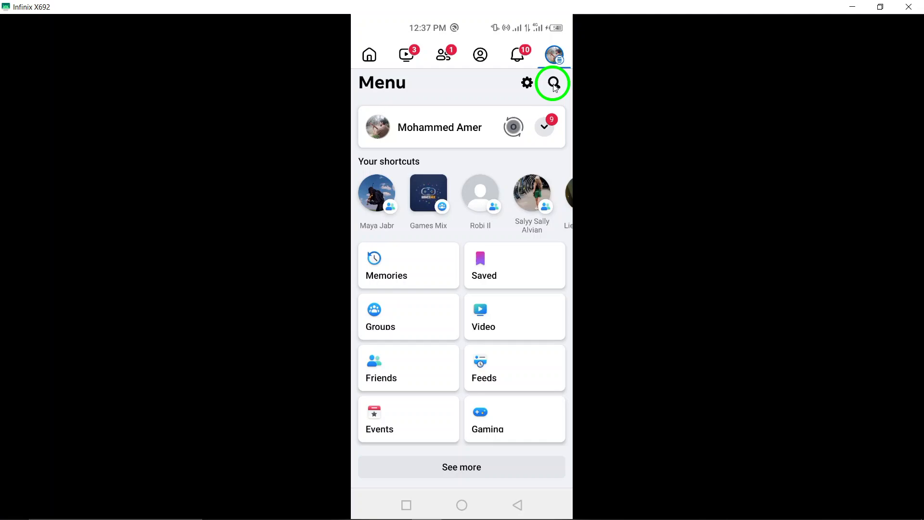
pyautogui.scroll(-3)
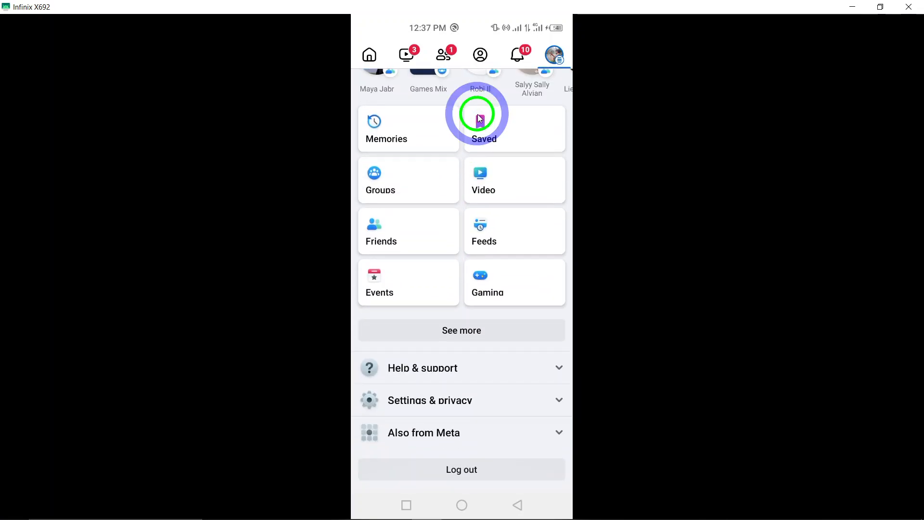
# Expand Settings & privacy, open Settings, and scroll to the Preferences section.
pyautogui.click(461, 401)
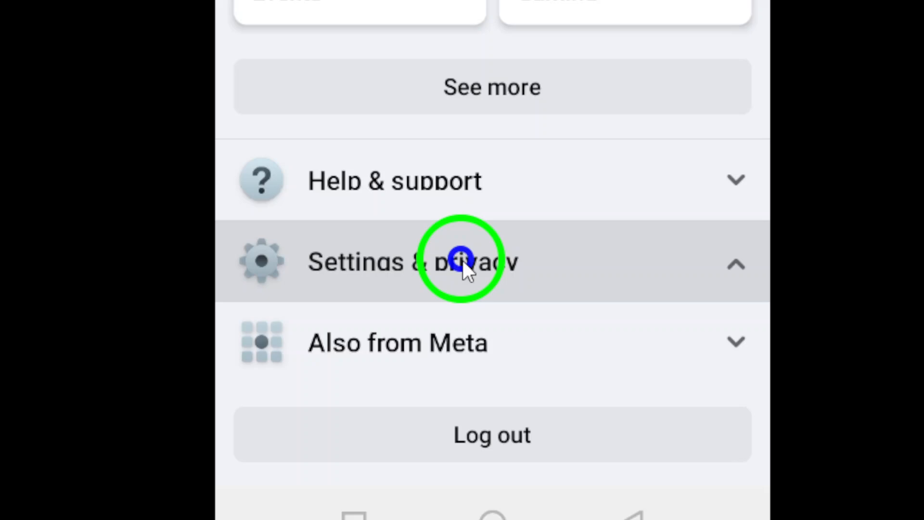
pyautogui.click(459, 263)
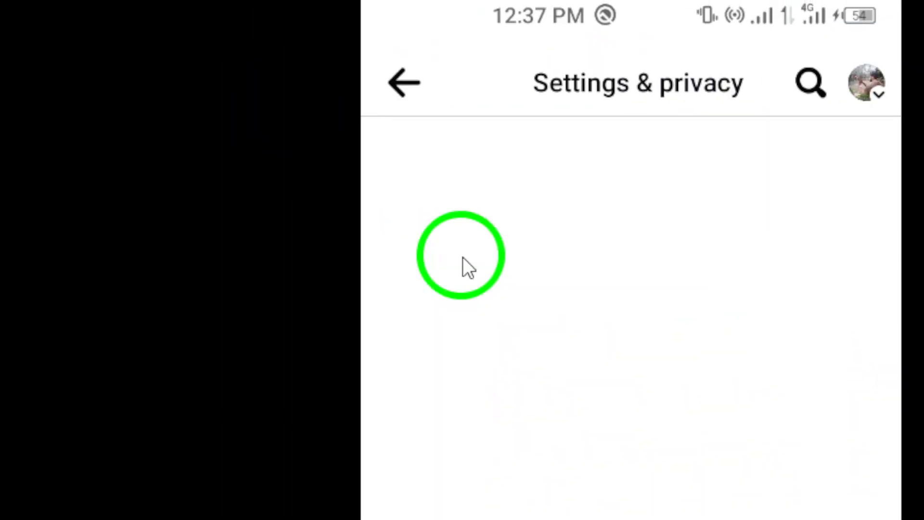
pyautogui.scroll(-3)
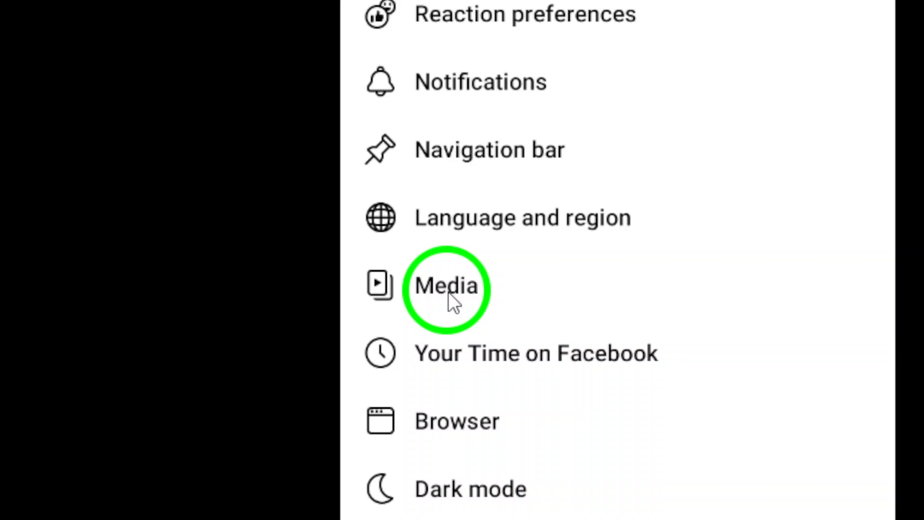
# In Media settings, set video quality to Data Saver, then back to Optimized.
pyautogui.click(443, 288)
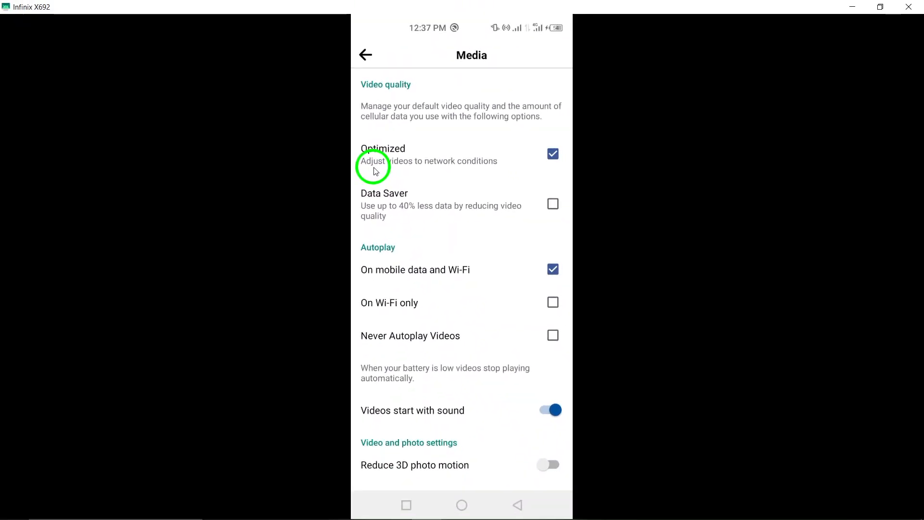
pyautogui.moveTo(414, 227)
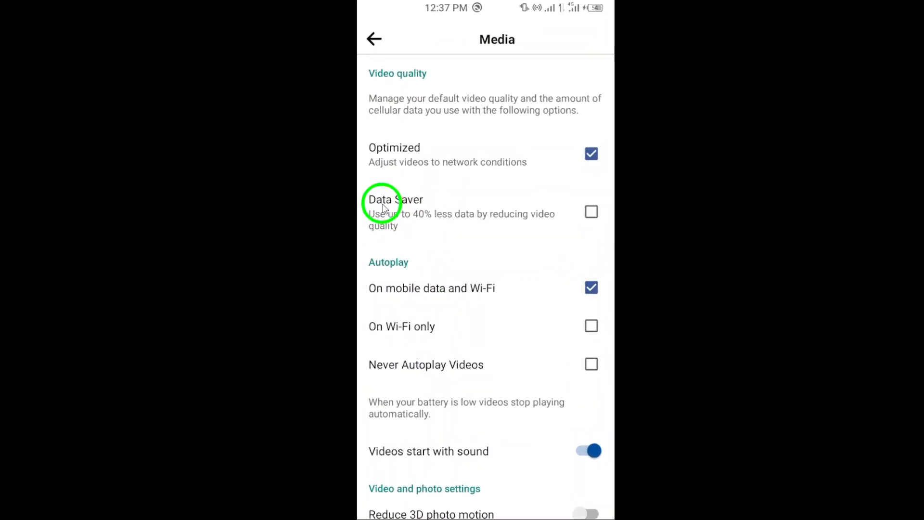
pyautogui.click(591, 212)
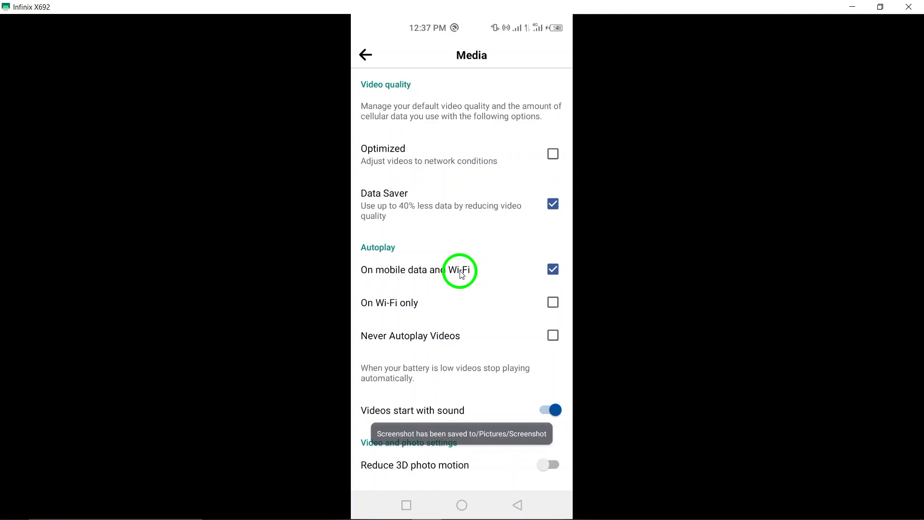
pyautogui.click(553, 154)
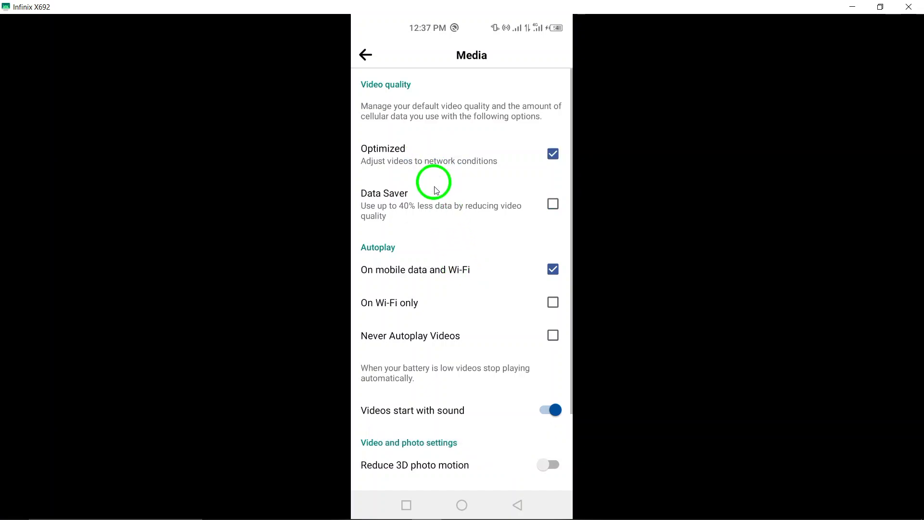